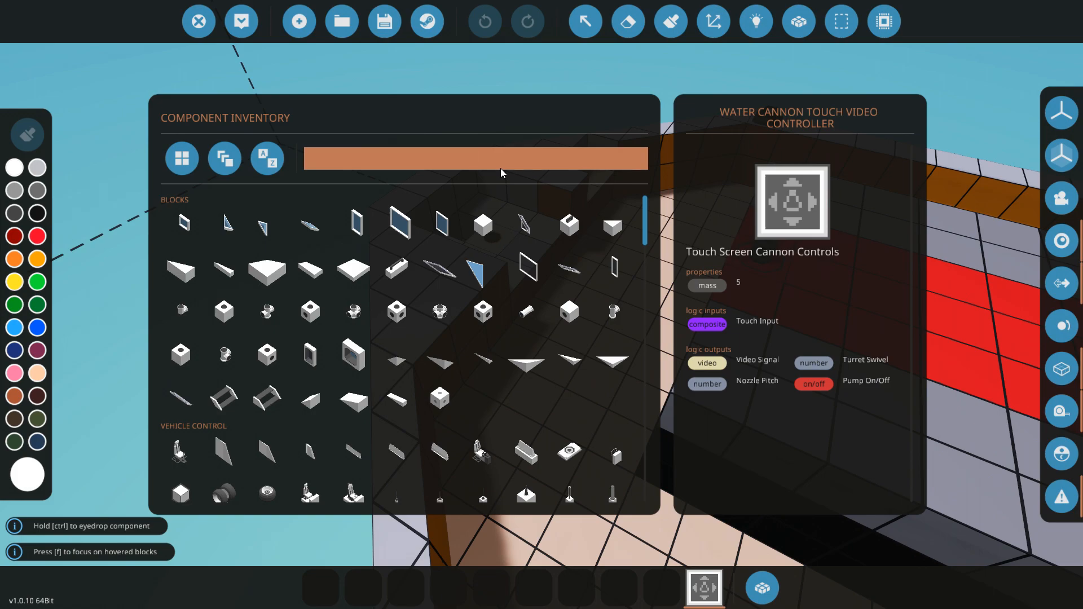
Find the Large Fluid Pump by searching 'pump' in the Component Inventory.
{"action": "left_click", "coordinate": [475, 158]}
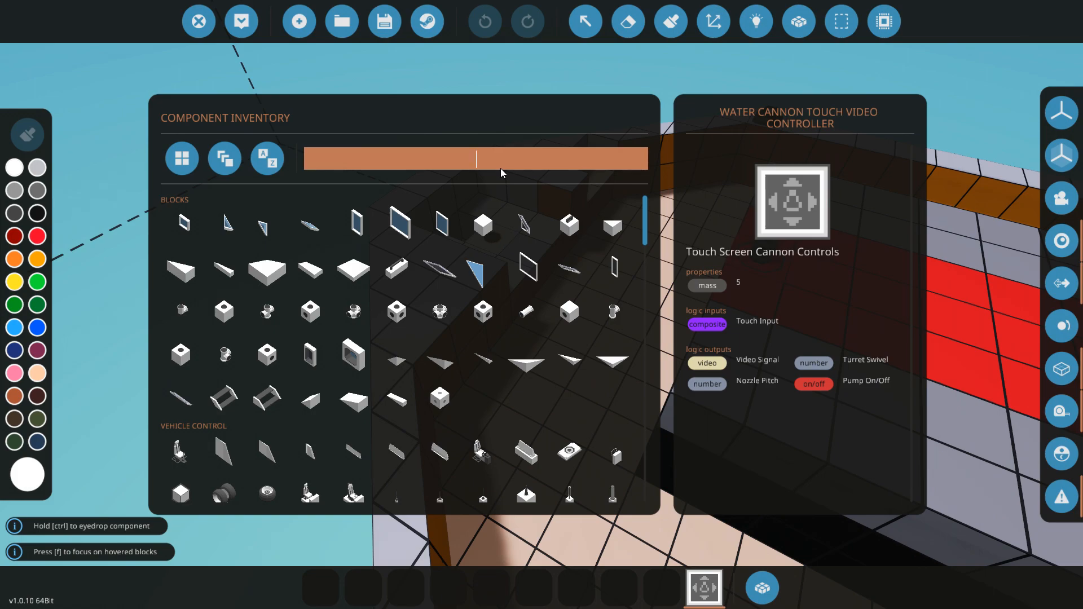
{"action": "type", "text": "pump"}
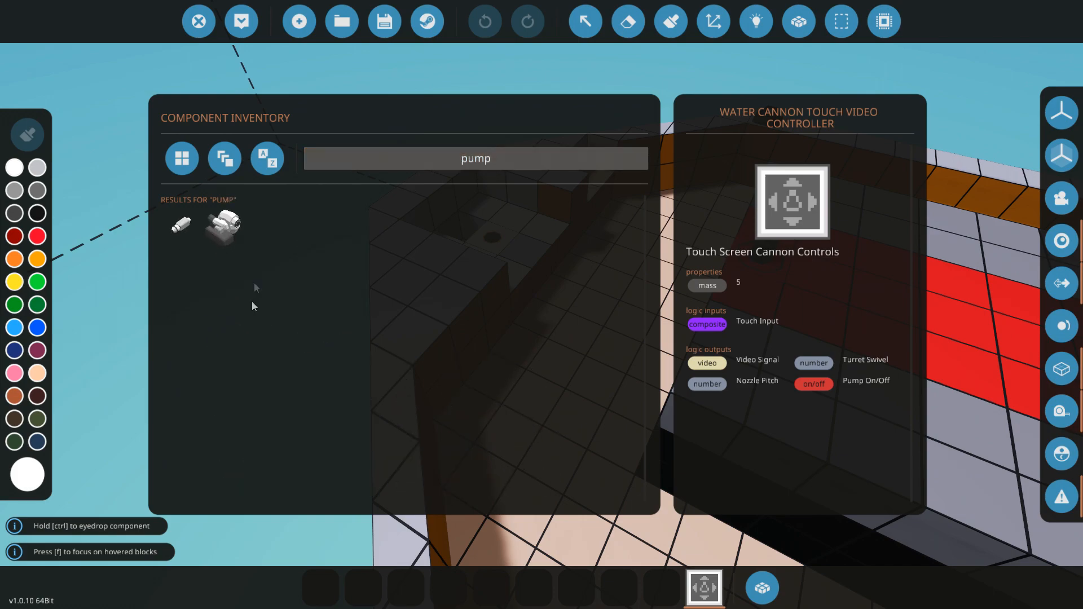
{"action": "mouse_move", "coordinate": [180, 227]}
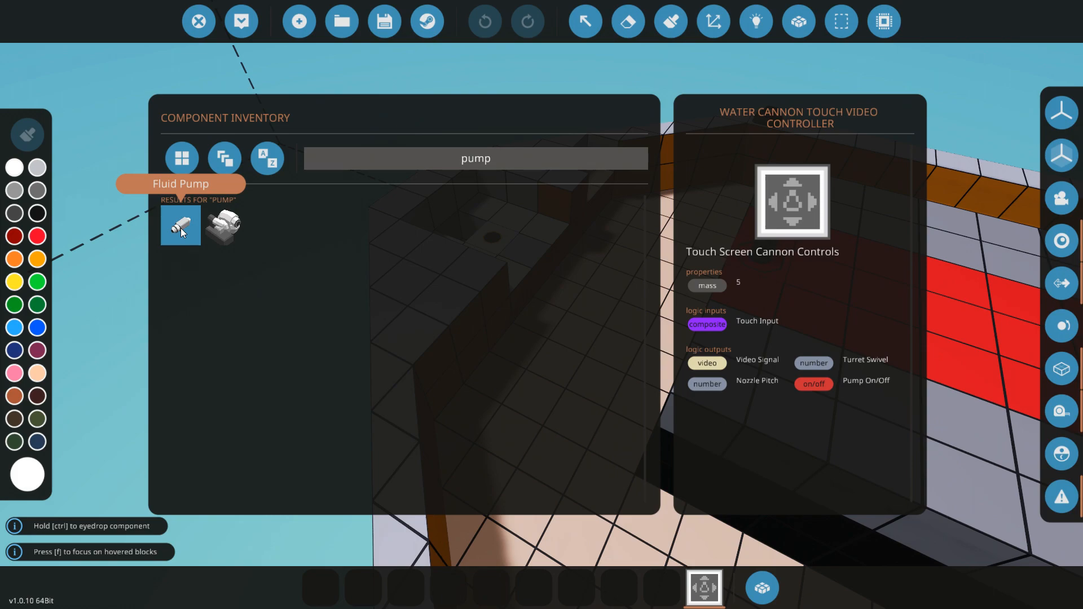
{"action": "left_click", "coordinate": [475, 158]}
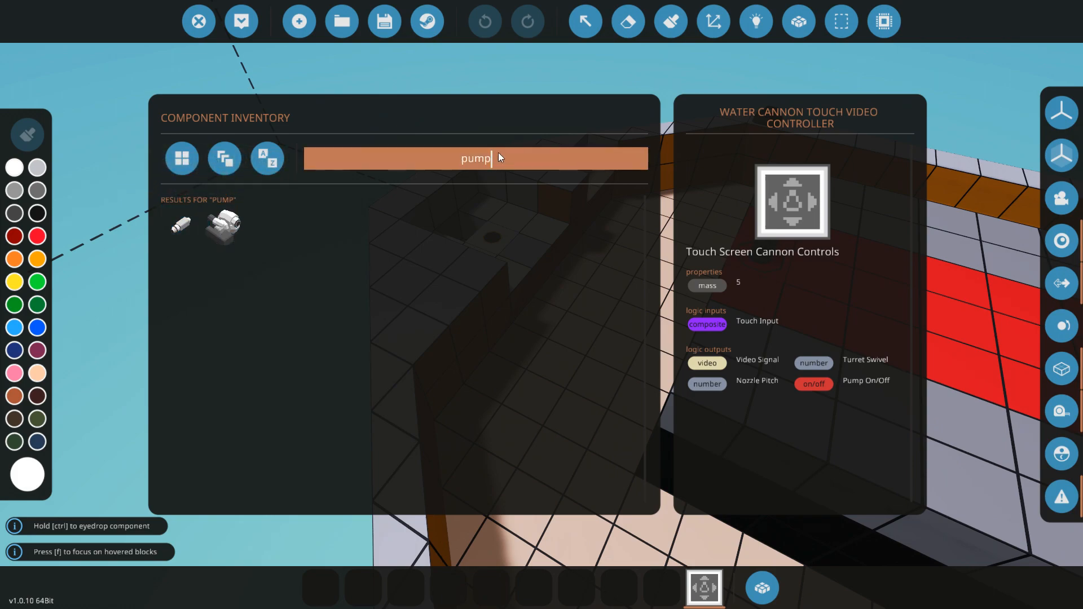
{"action": "mouse_move", "coordinate": [576, 185]}
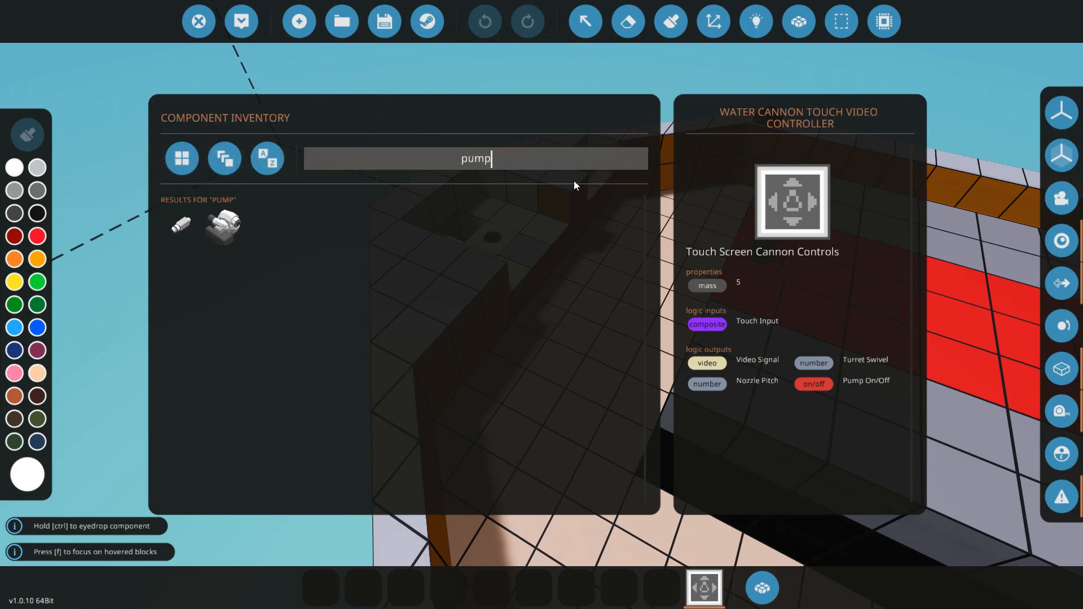
{"action": "mouse_move", "coordinate": [540, 176]}
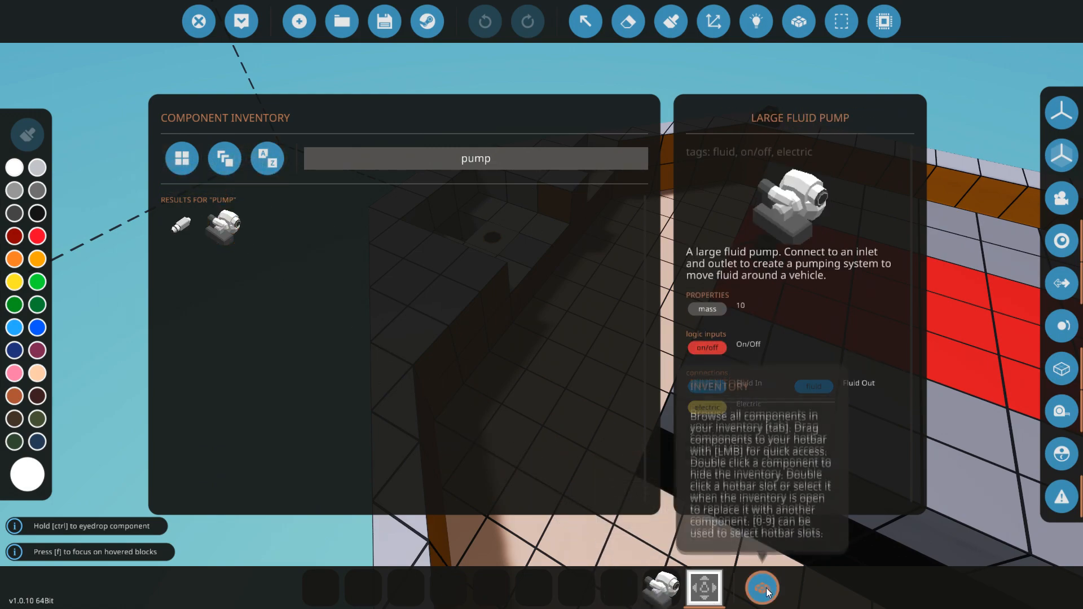
Search 'can' and 'pipe' to gather the Fluid Cannon and pipe pieces for the hotbar.
{"action": "left_click", "coordinate": [763, 588]}
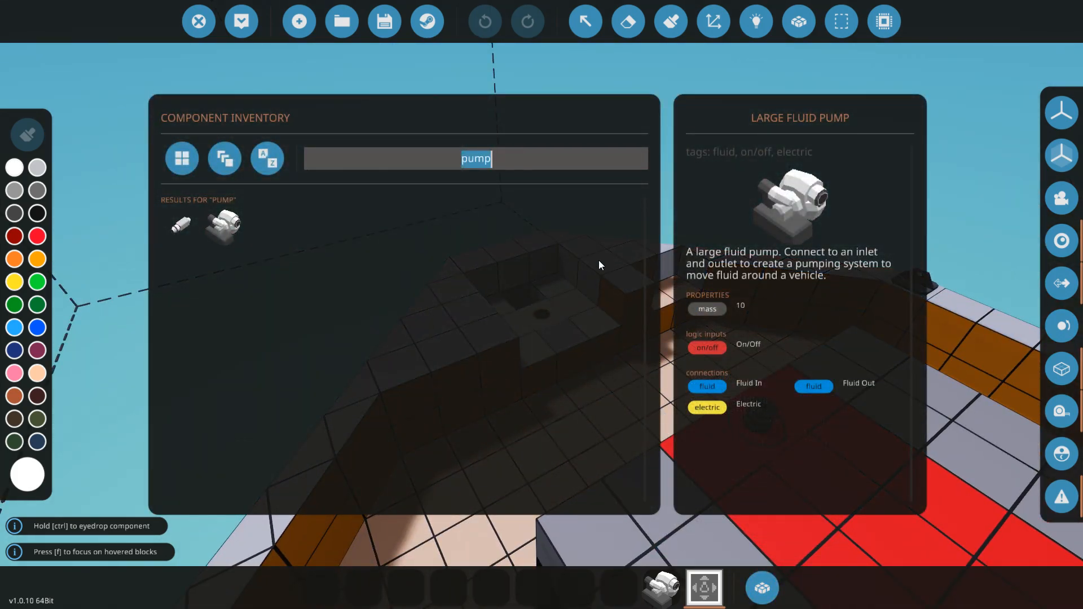
{"action": "type", "text": "can"}
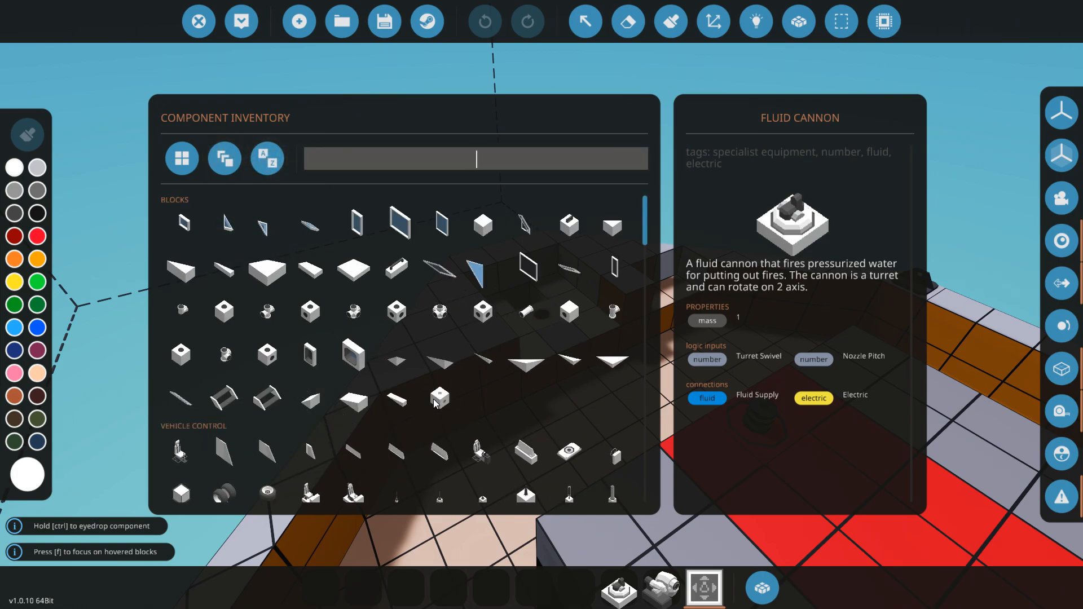
{"action": "type", "text": "pipe"}
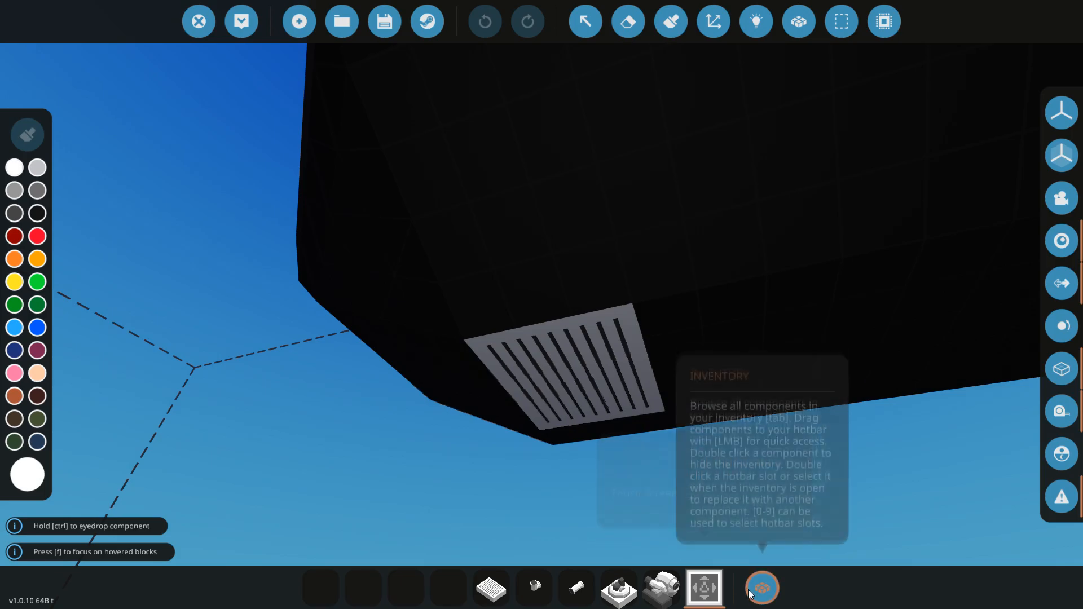
Fit the inlet grate under the hull and lay a pipe beside the T-junction toward the pump.
{"action": "left_click", "coordinate": [762, 588]}
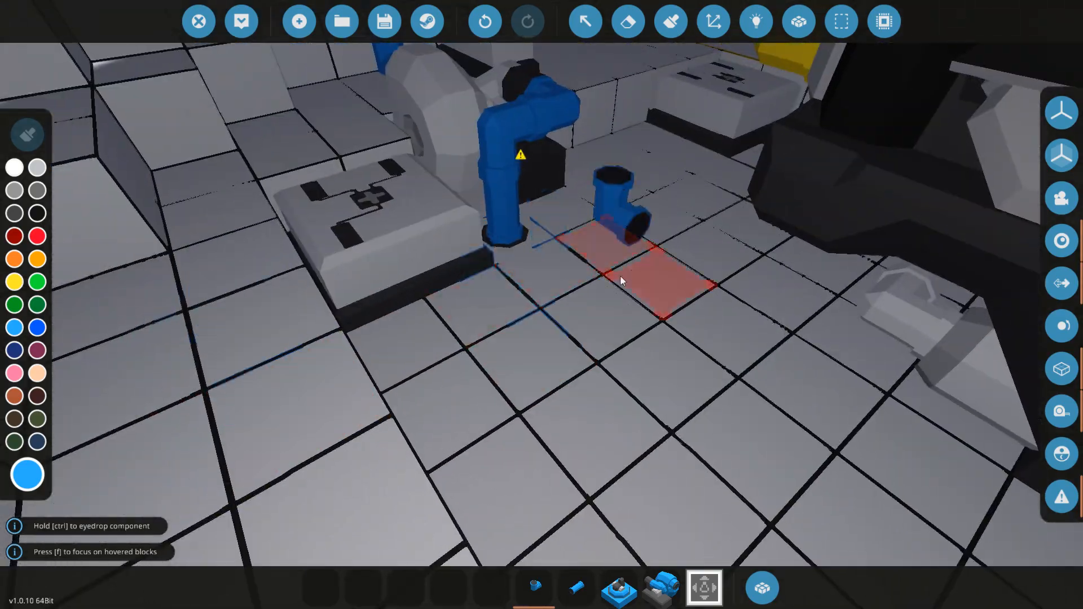
{"action": "left_click_drag", "start_coordinate": [622, 280], "coordinate": [481, 384]}
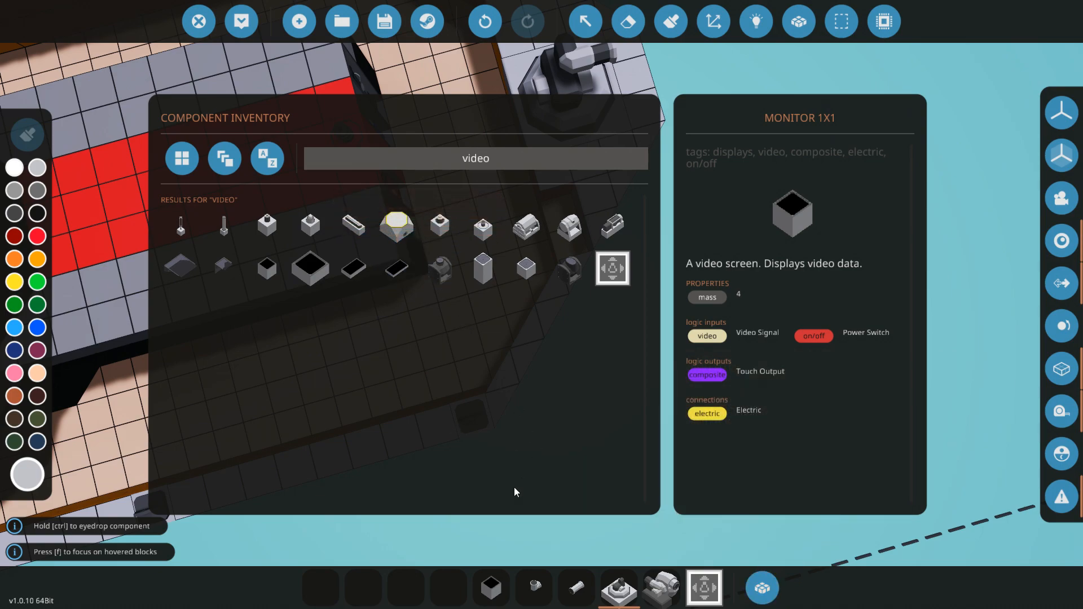
{"action": "mouse_move", "coordinate": [704, 587]}
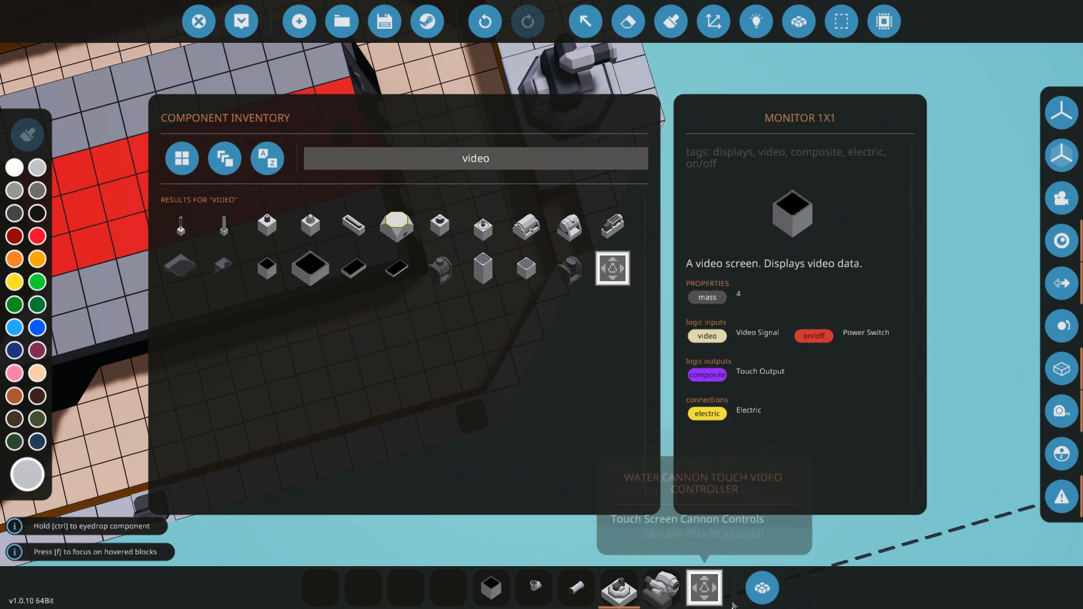
Search 'button' in the inventory and take the Toggle Button for placing.
{"action": "left_click", "coordinate": [475, 158]}
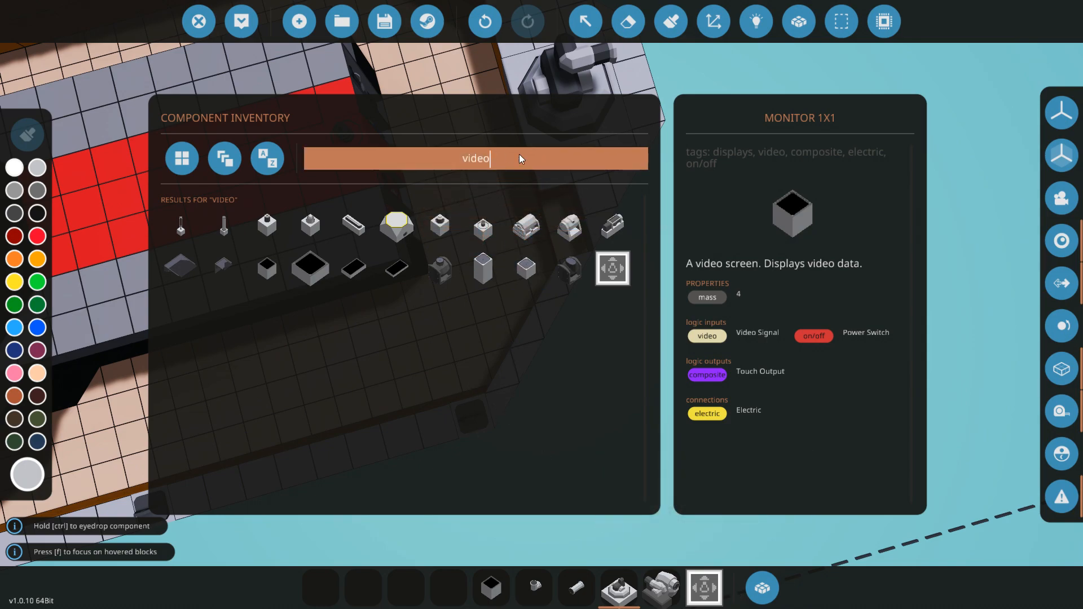
{"action": "type", "text": "button"}
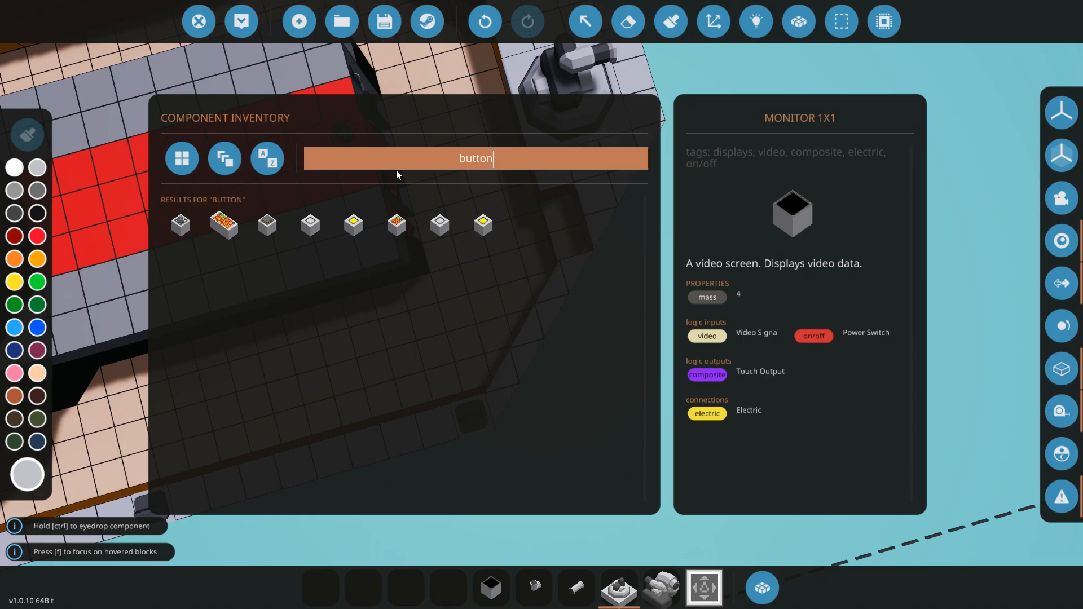
{"action": "mouse_move", "coordinate": [439, 225]}
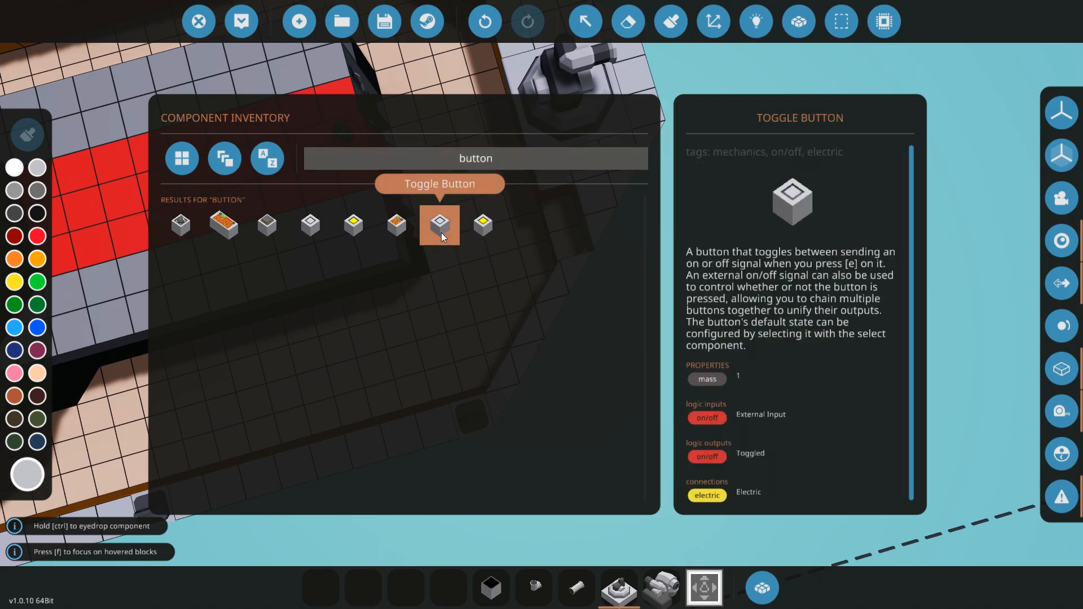
{"action": "left_click", "coordinate": [439, 226]}
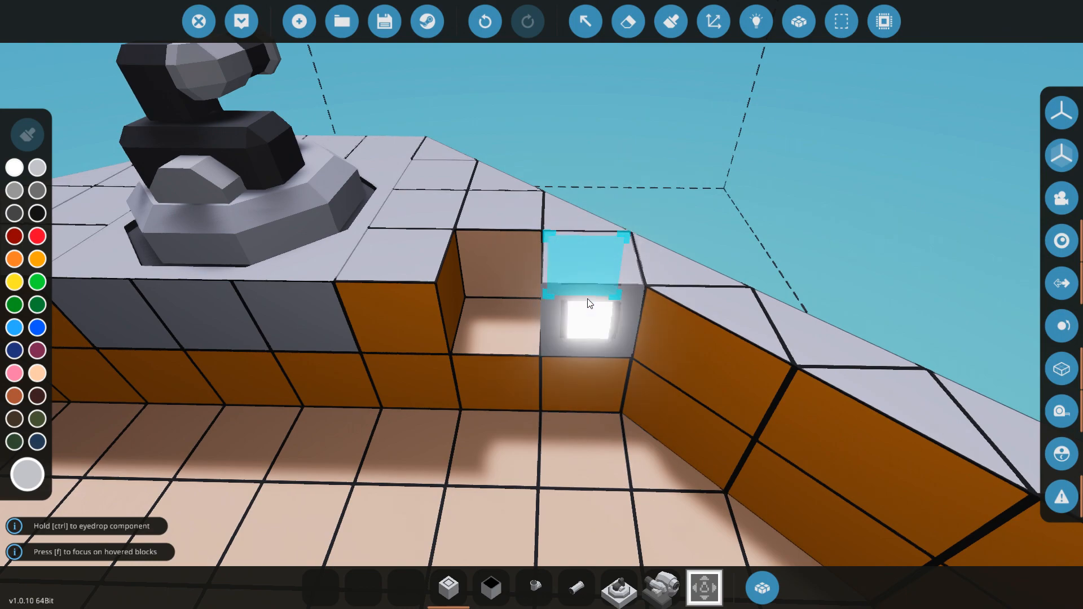
Place the toggle button above the monitor in the deck recess, then return to the inventory.
{"action": "left_click", "coordinate": [491, 588]}
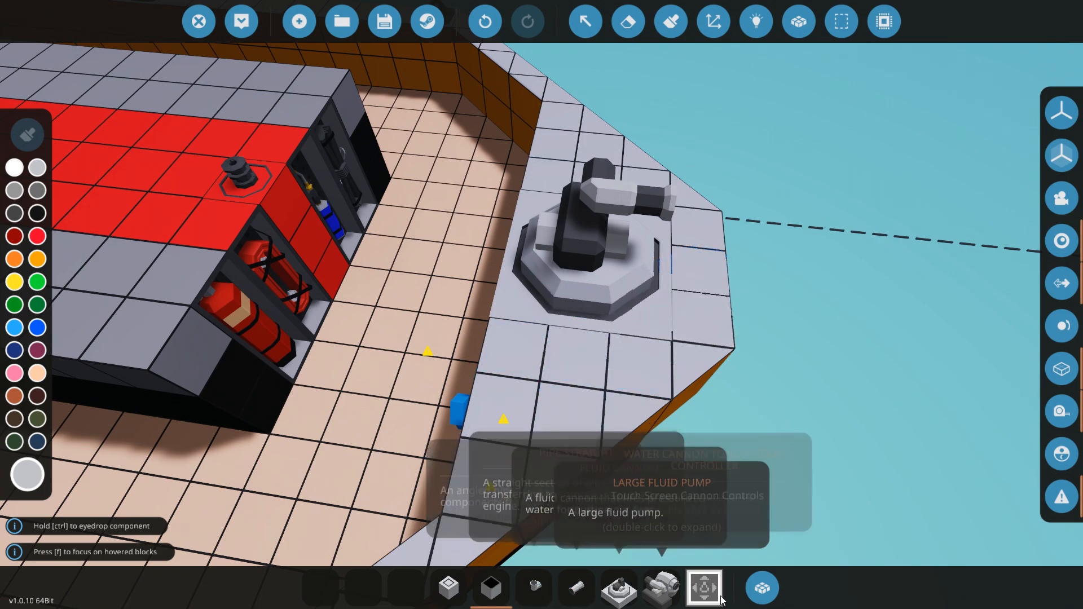
{"action": "left_click", "coordinate": [448, 588]}
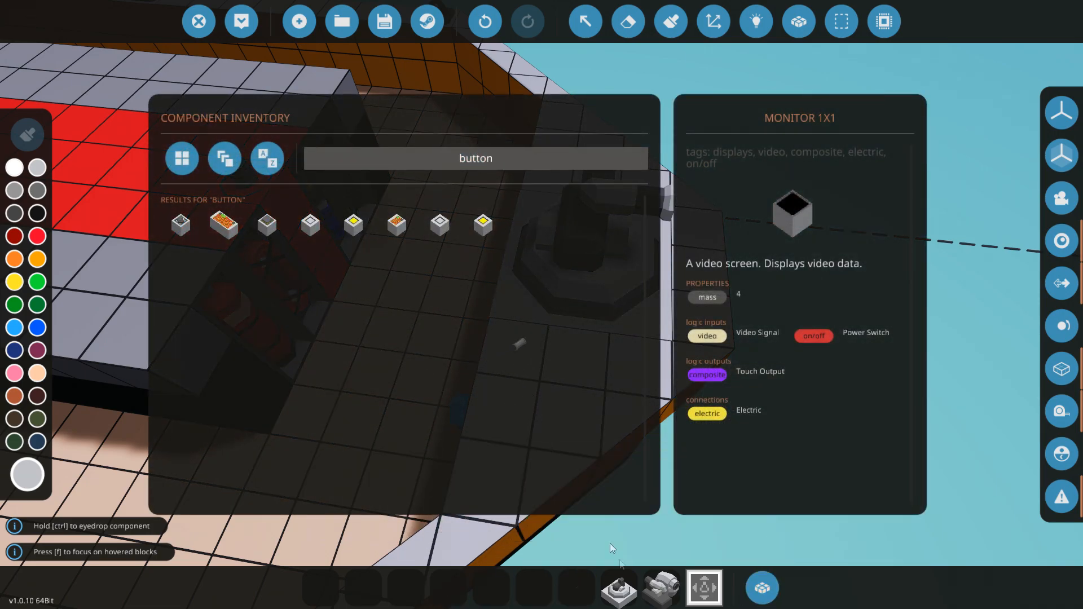
{"action": "mouse_move", "coordinate": [703, 587]}
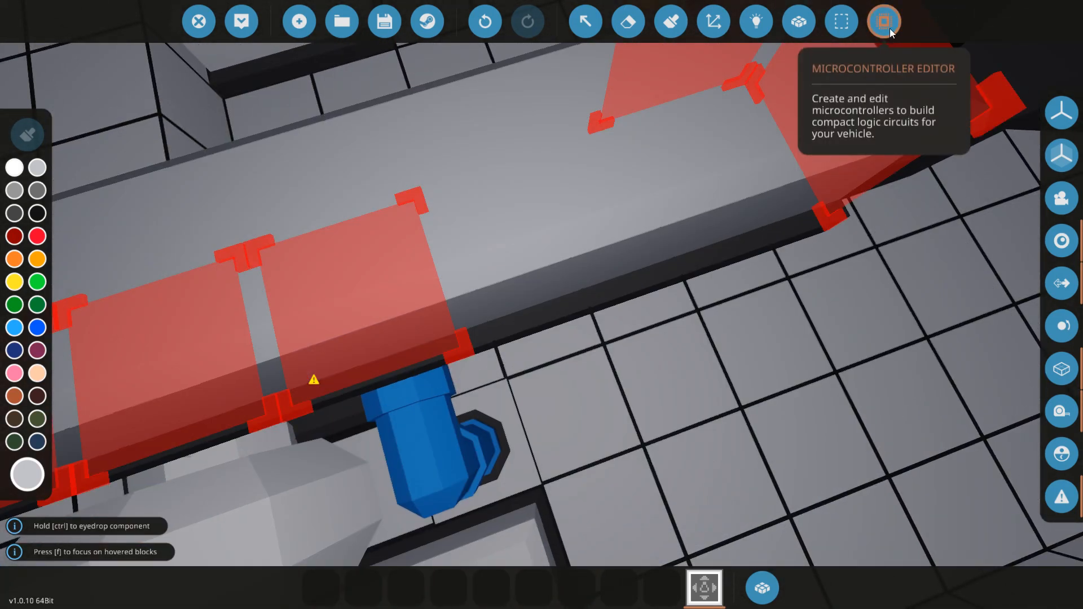
Resize the Water Cannon Touch Video Controller footprint to five wide and one long.
{"action": "left_click", "coordinate": [884, 21]}
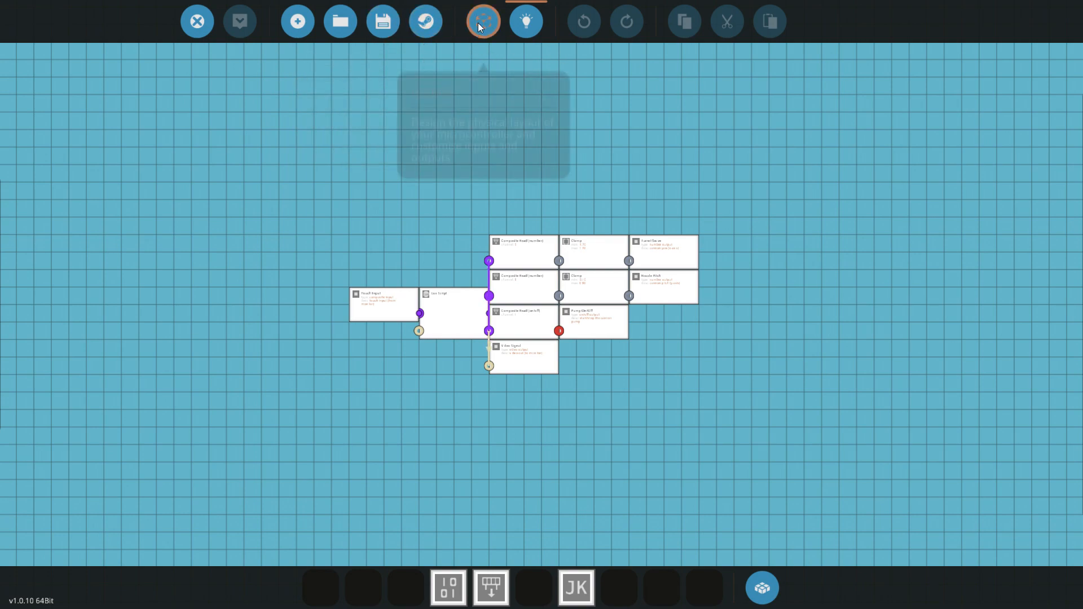
{"action": "left_click", "coordinate": [482, 21]}
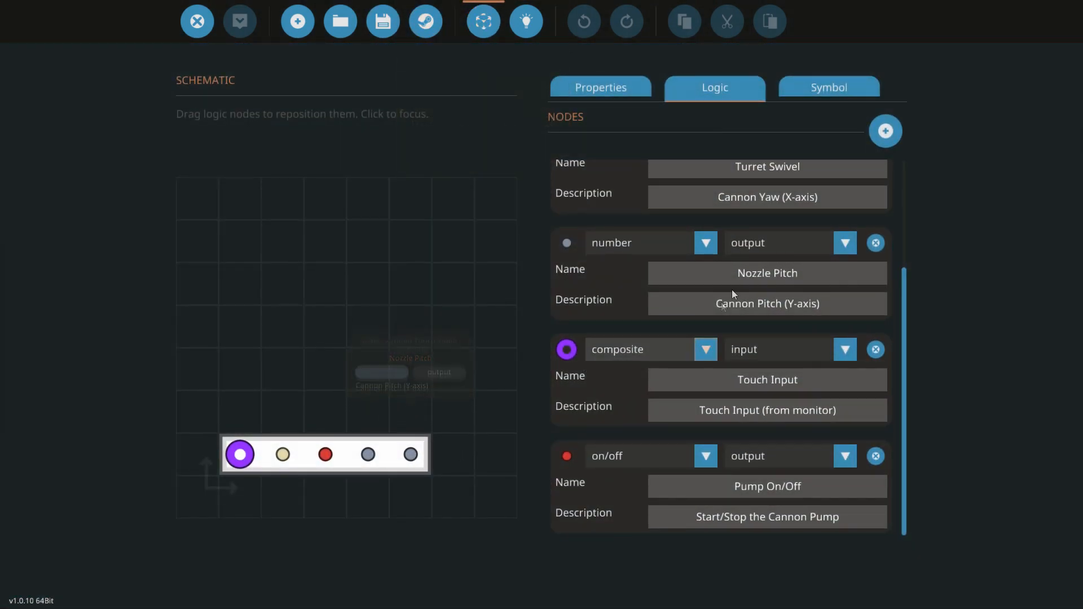
{"action": "left_click", "coordinate": [599, 87]}
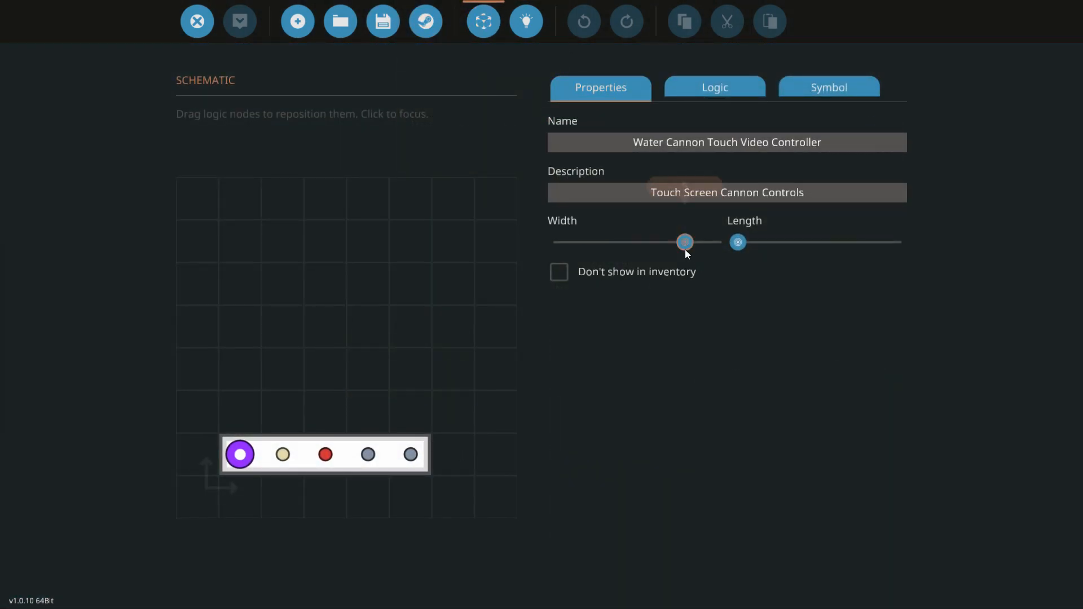
{"action": "left_click_drag", "start_coordinate": [684, 242], "coordinate": [645, 242]}
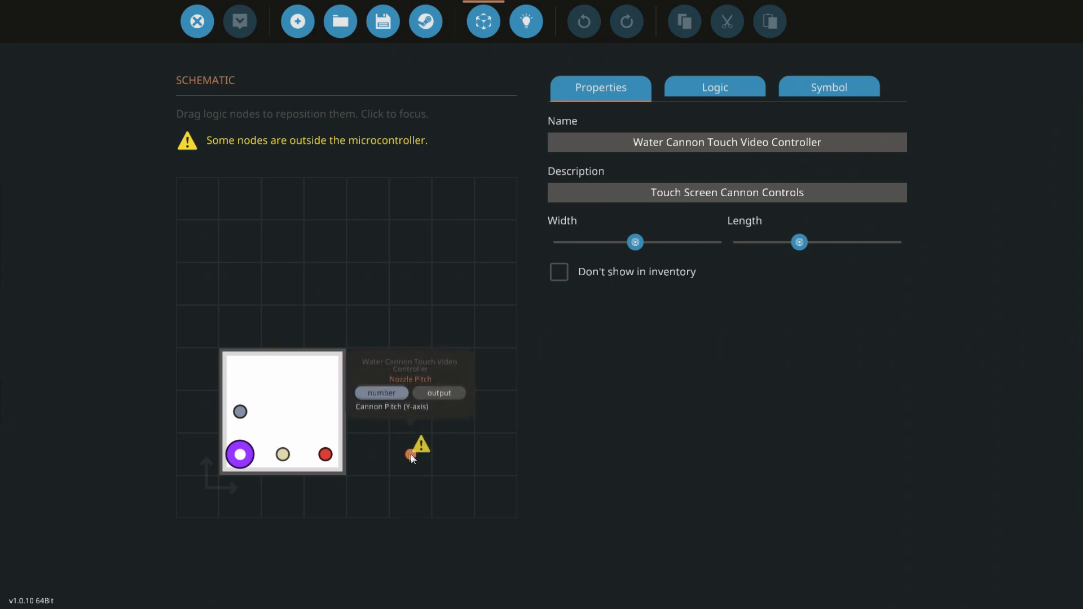
{"action": "left_click_drag", "start_coordinate": [635, 242], "coordinate": [635, 241]}
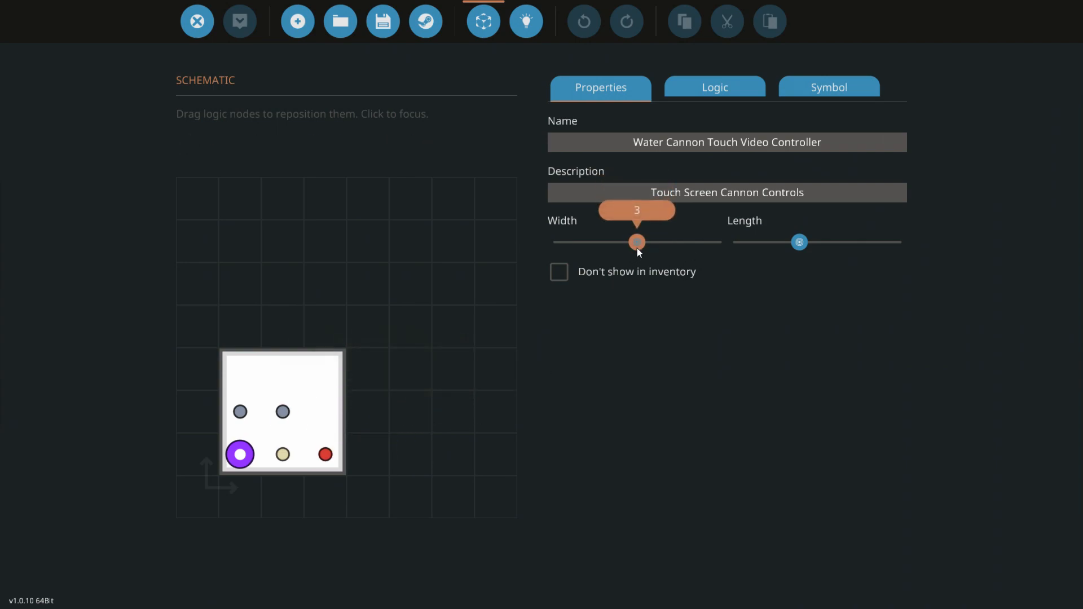
{"action": "left_click_drag", "start_coordinate": [635, 241], "coordinate": [571, 242]}
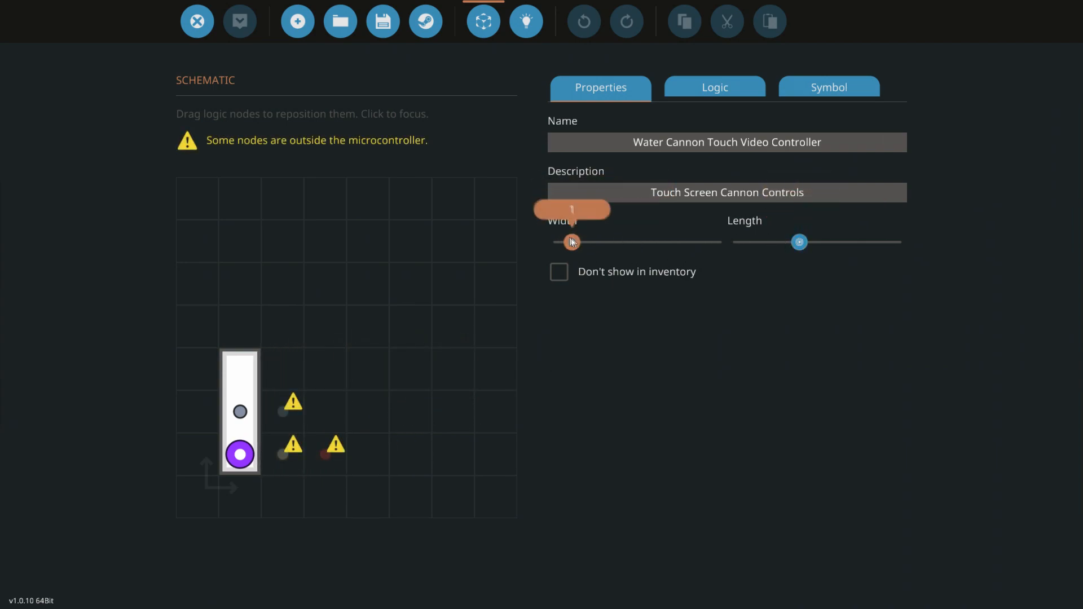
{"action": "left_click_drag", "start_coordinate": [570, 241], "coordinate": [677, 241]}
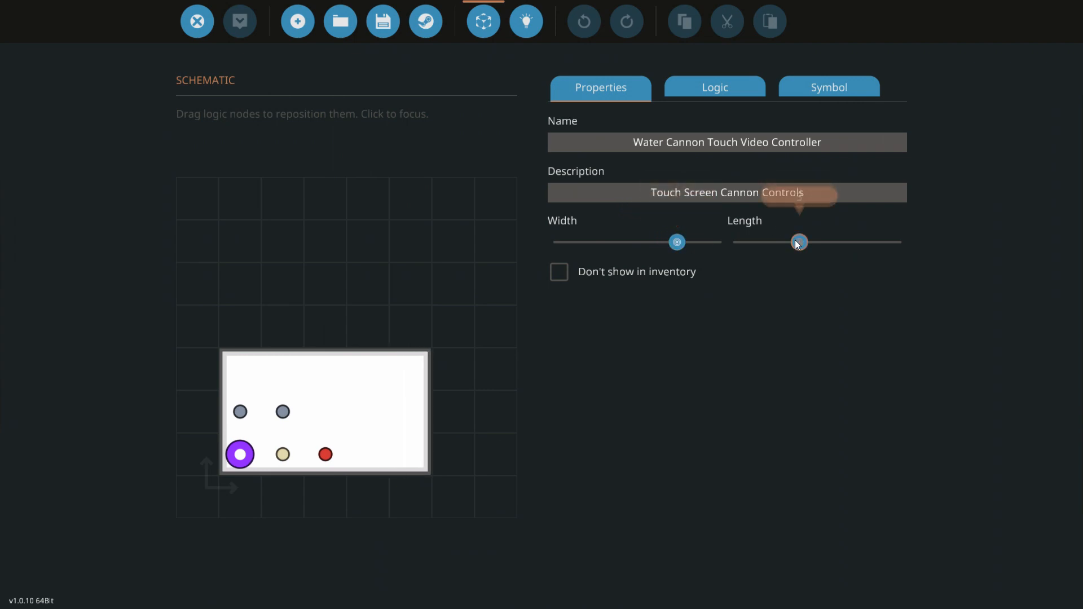
{"action": "left_click_drag", "start_coordinate": [799, 241], "coordinate": [753, 242]}
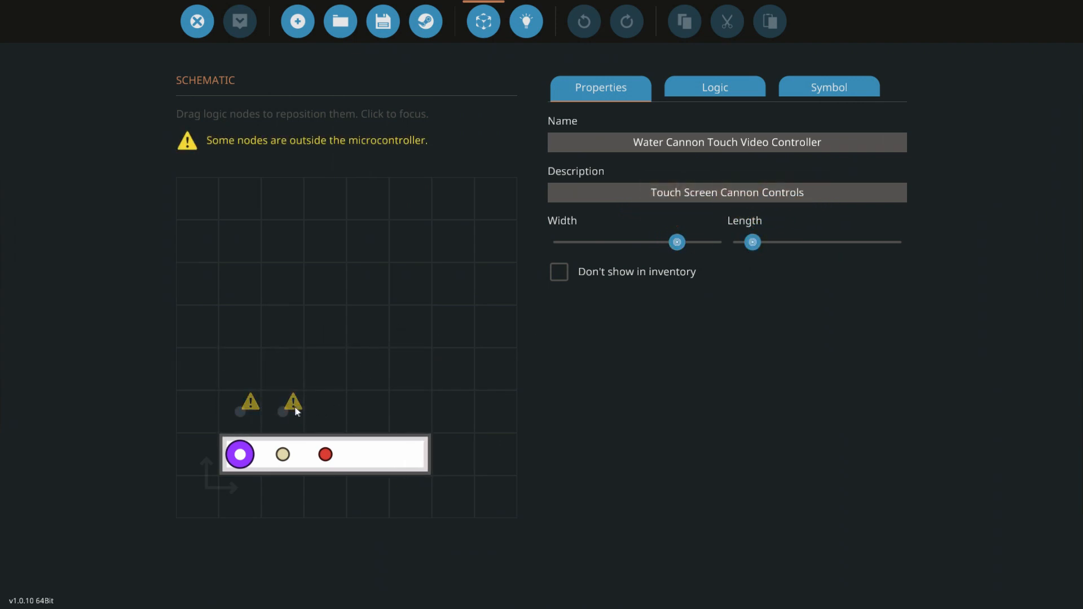
Move the outside logic nodes into the single row and leave the microcontroller editor.
{"action": "left_click_drag", "start_coordinate": [283, 410], "coordinate": [409, 455]}
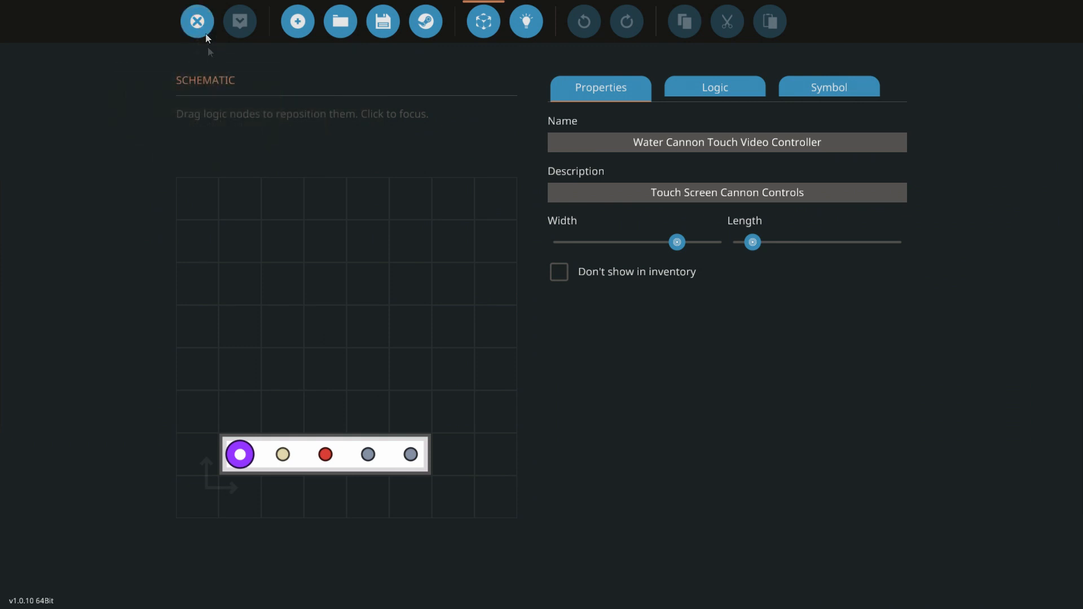
{"action": "left_click", "coordinate": [197, 21]}
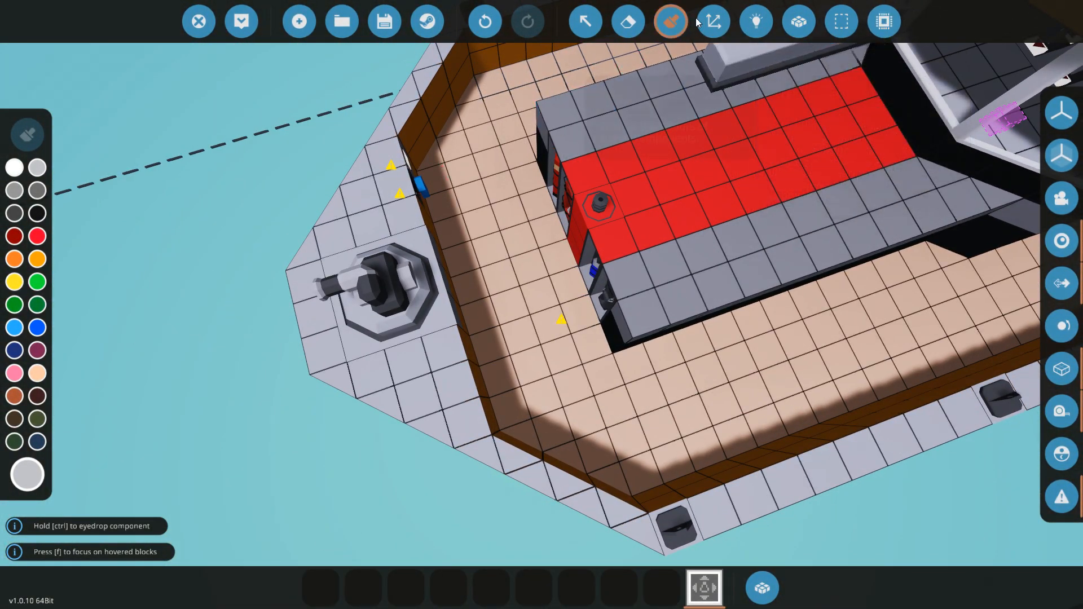
Enter logic wiring mode to show the deck components' connection nodes.
{"action": "left_click", "coordinate": [713, 20]}
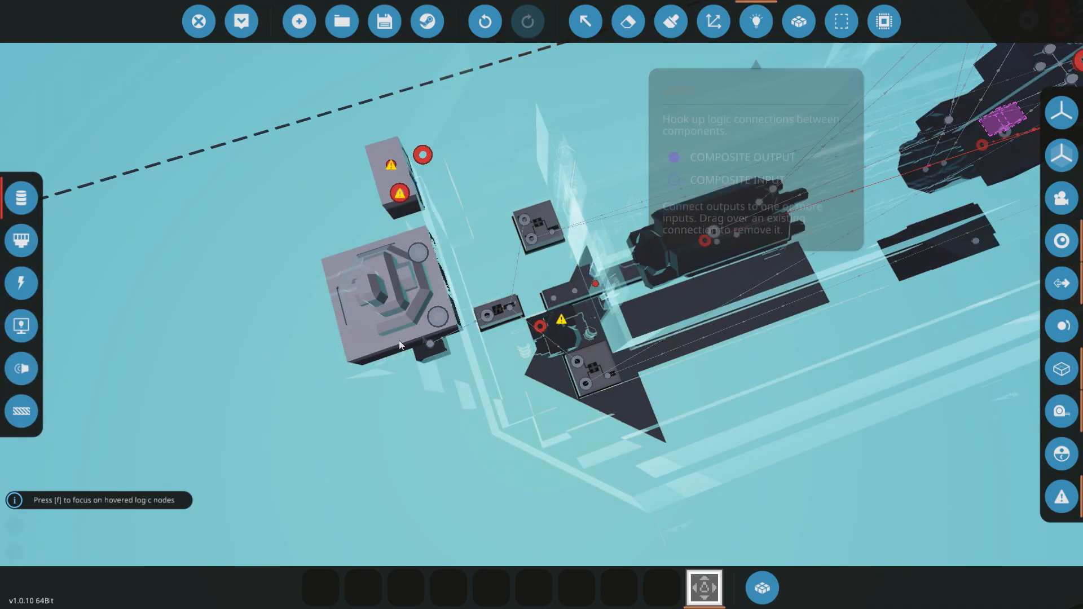
{"action": "mouse_move", "coordinate": [172, 269]}
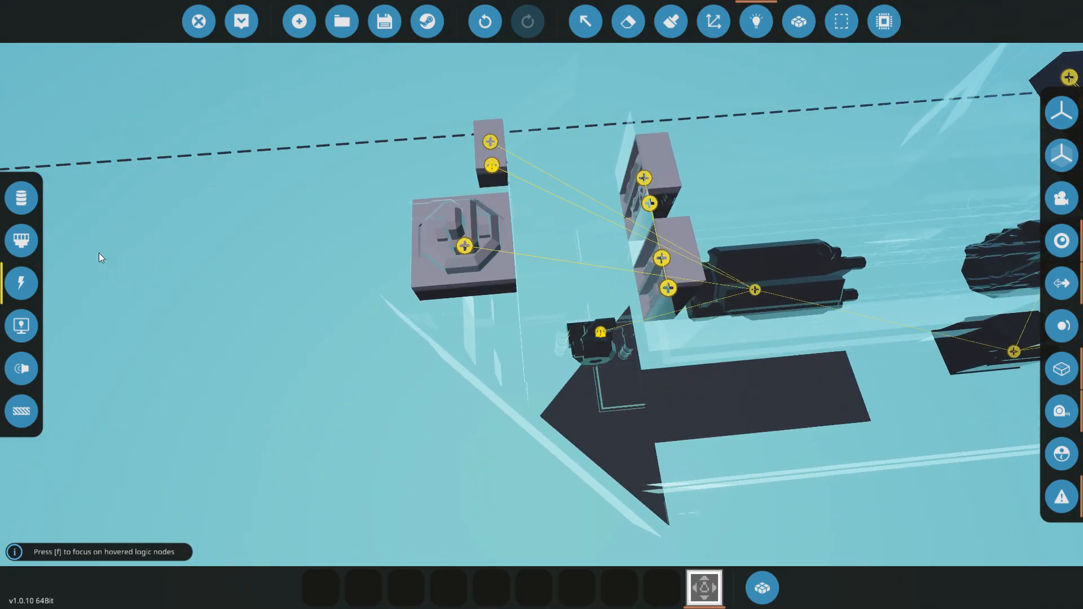
{"action": "mouse_move", "coordinate": [21, 197]}
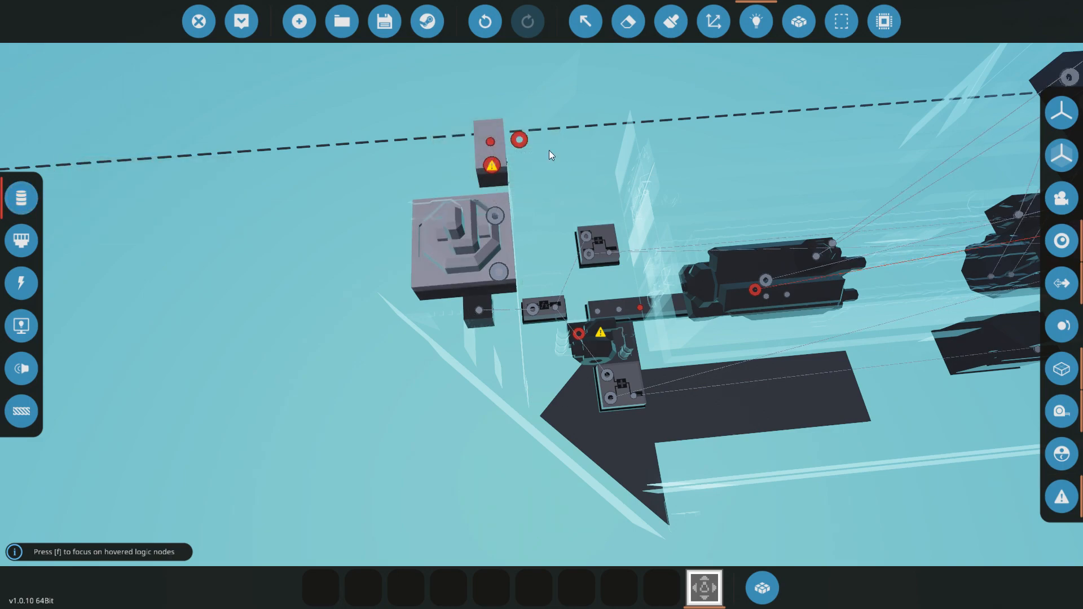
{"action": "mouse_move", "coordinate": [518, 139]}
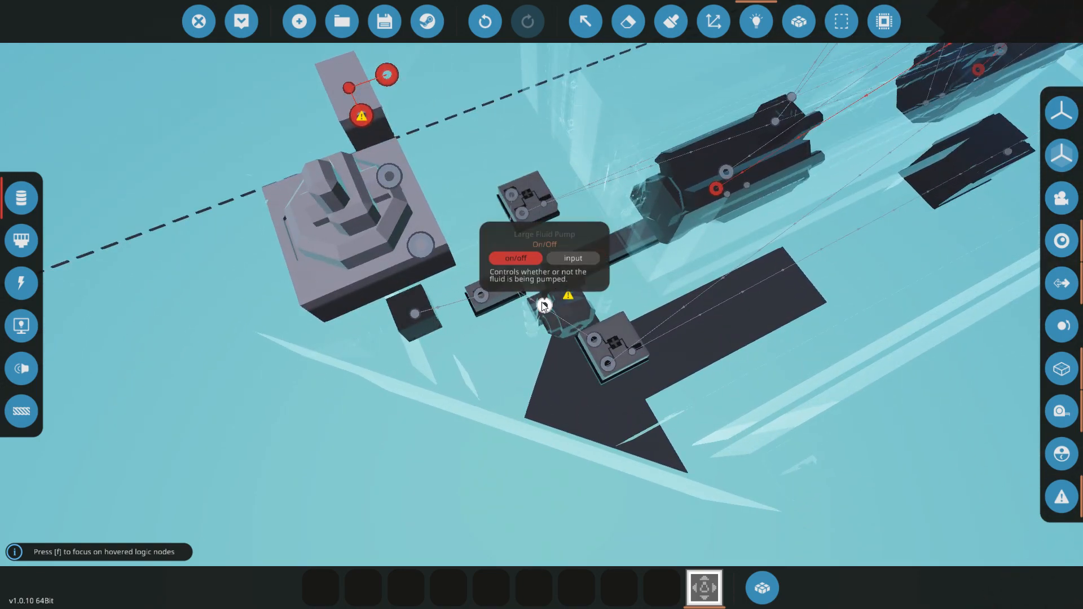
{"action": "mouse_move", "coordinate": [618, 300]}
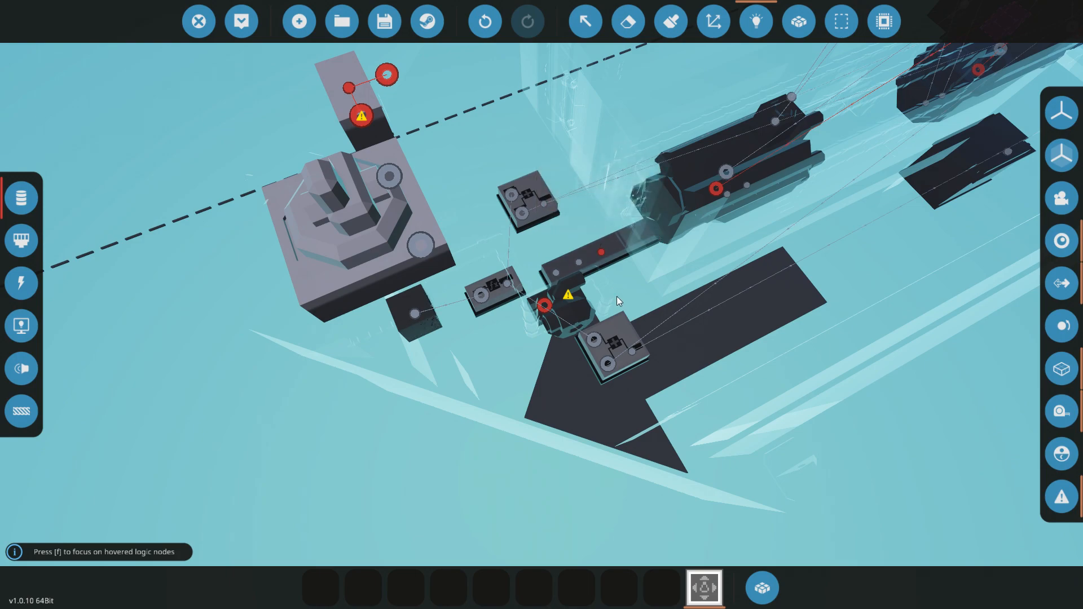
{"action": "mouse_move", "coordinate": [586, 248]}
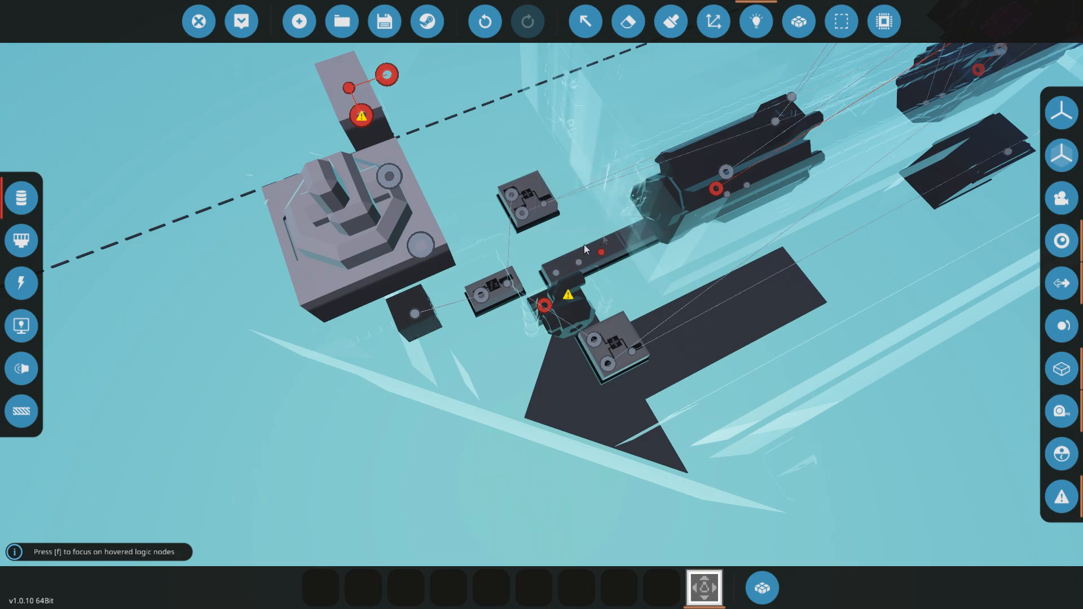
{"action": "mouse_move", "coordinate": [546, 304]}
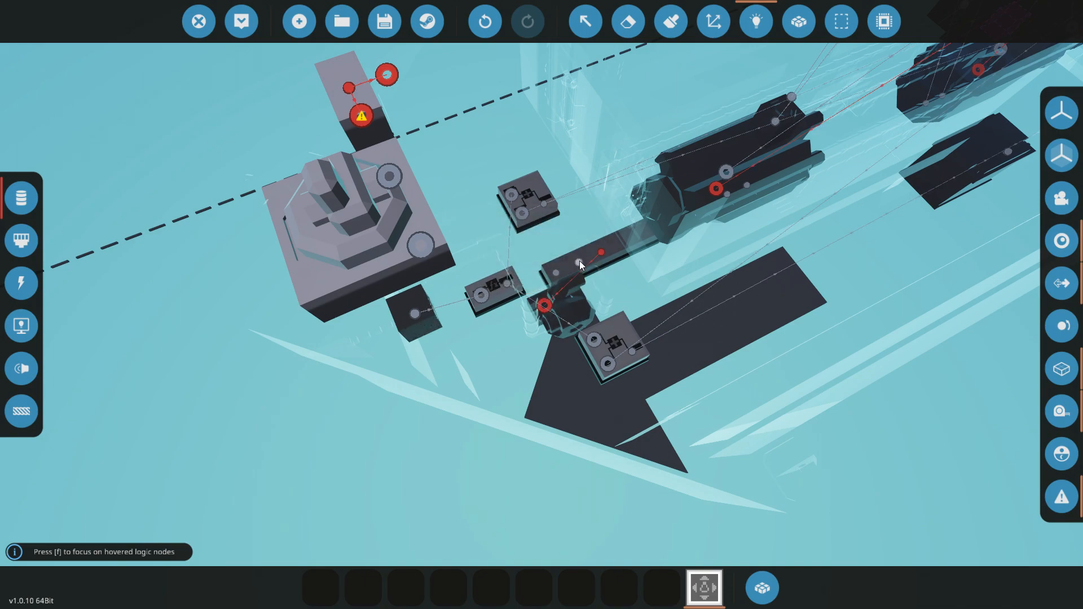
{"action": "mouse_move", "coordinate": [579, 264]}
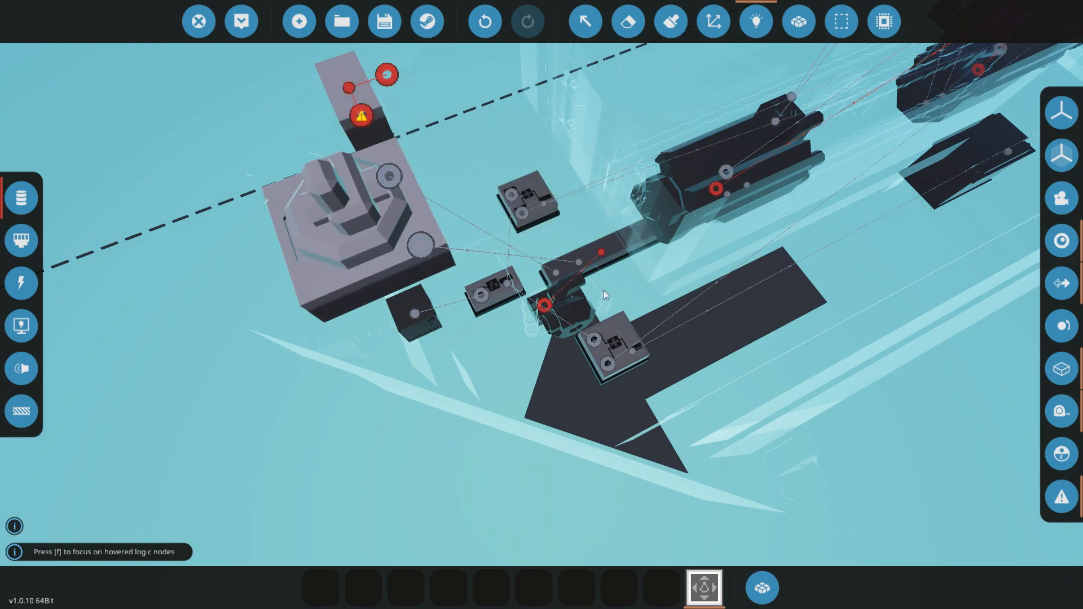
{"action": "mouse_move", "coordinate": [21, 240]}
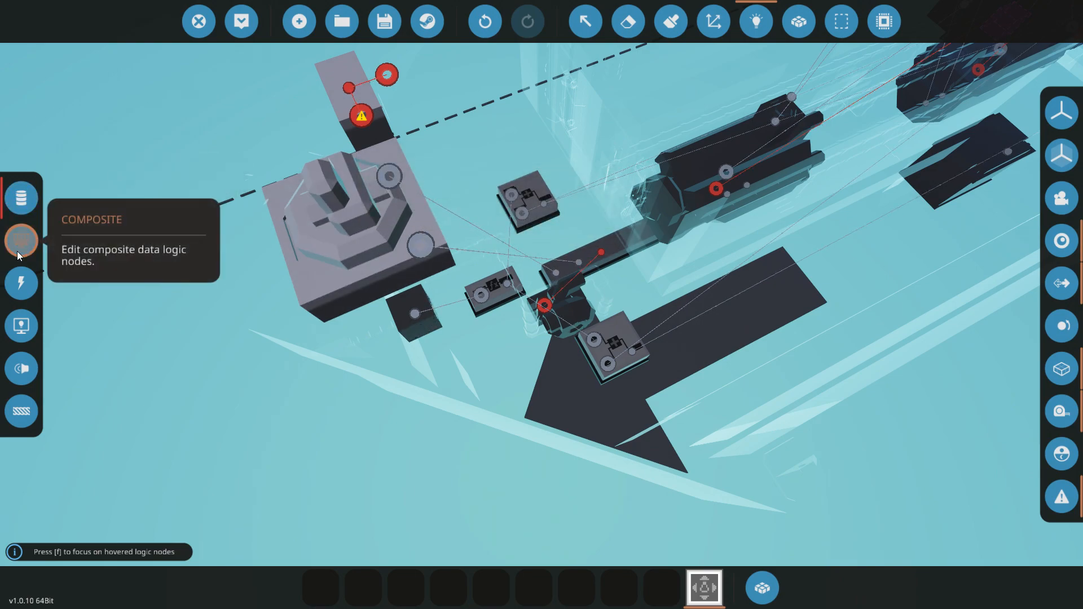
Switch to the Composite layer to link the monitor to the controller's Touch Input.
{"action": "left_click", "coordinate": [22, 240]}
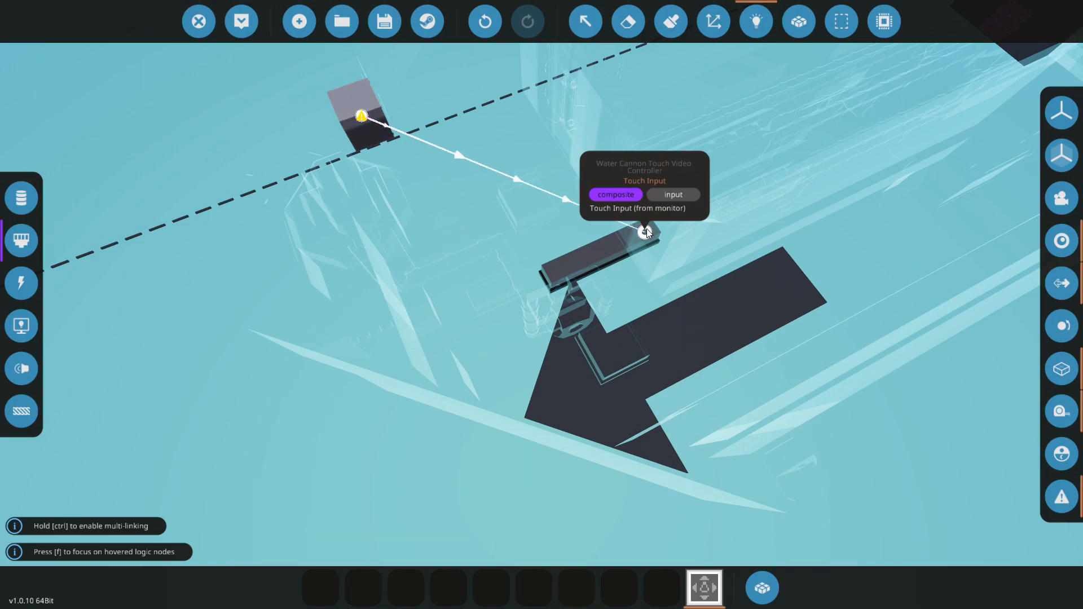
{"action": "mouse_move", "coordinate": [21, 326]}
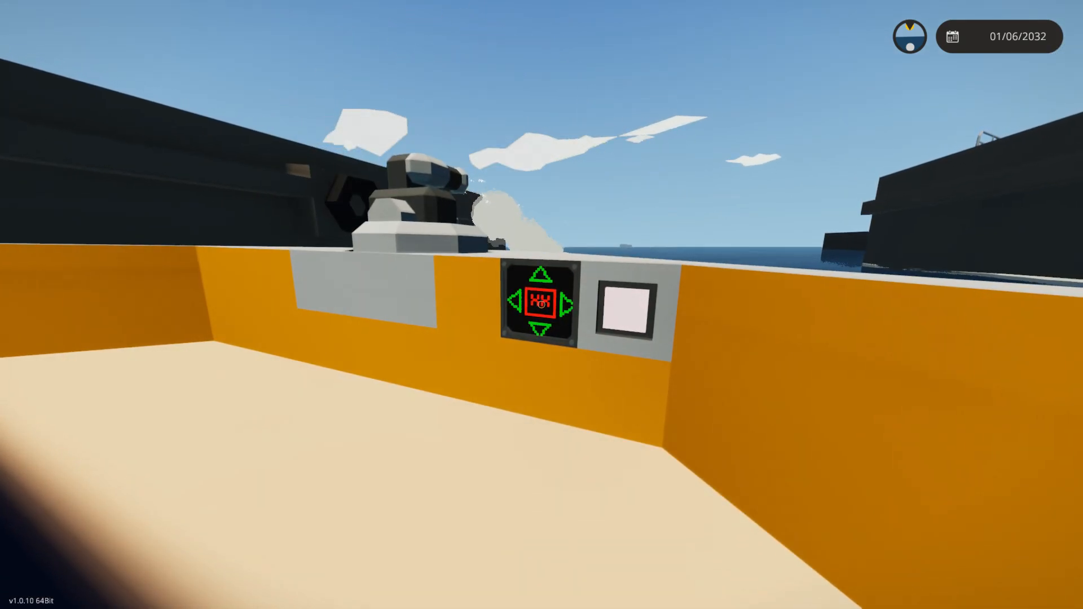
Tap the touch monitor to toggle the fluid cannon on, off and on again in-game.
{"action": "left_click", "coordinate": [542, 301]}
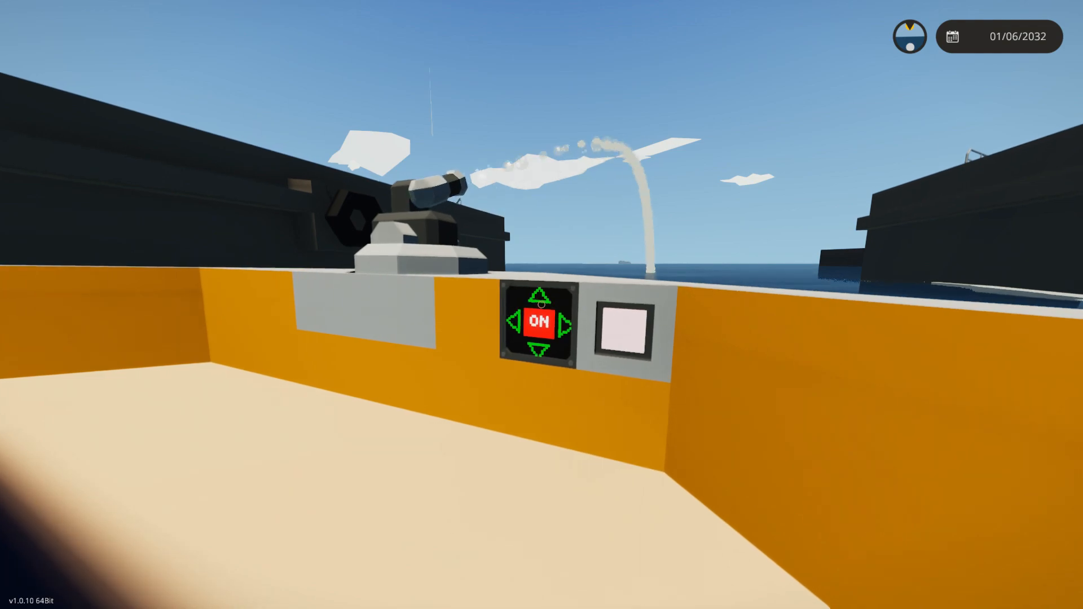
{"action": "left_click", "coordinate": [541, 324]}
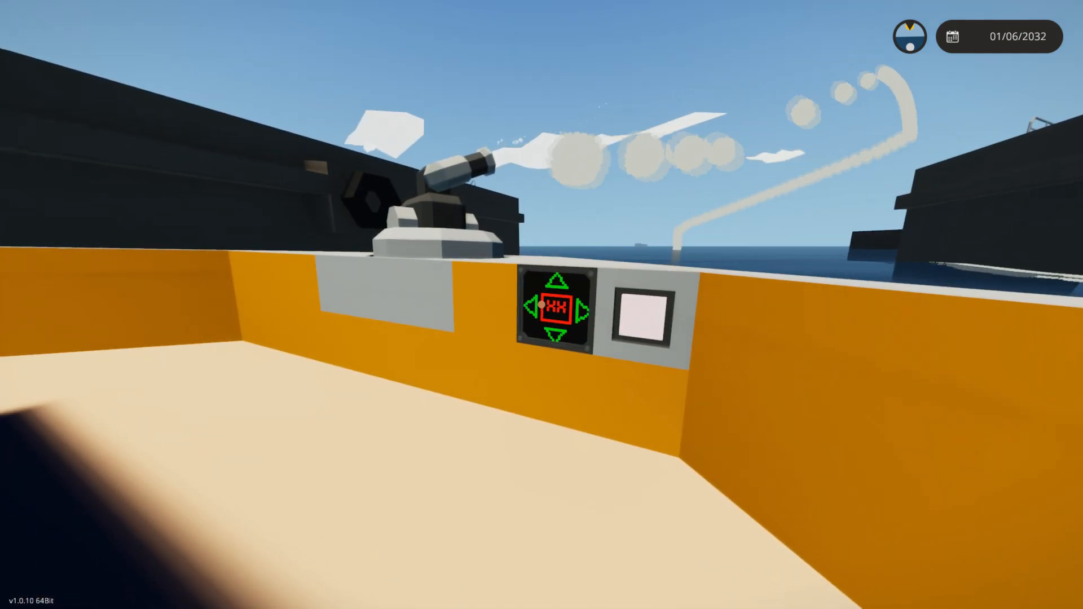
{"action": "left_click", "coordinate": [560, 308]}
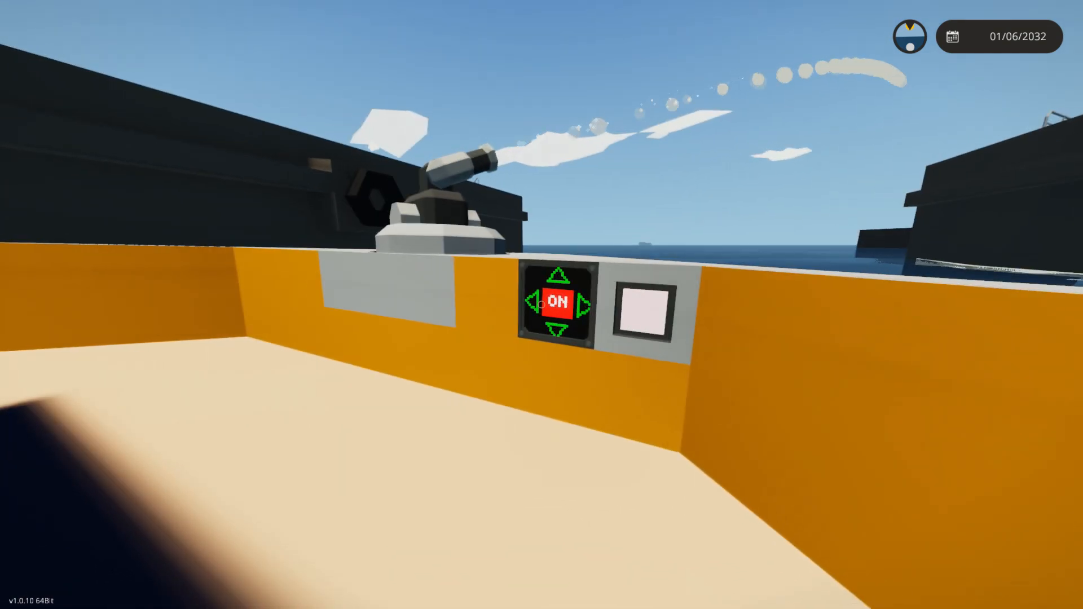